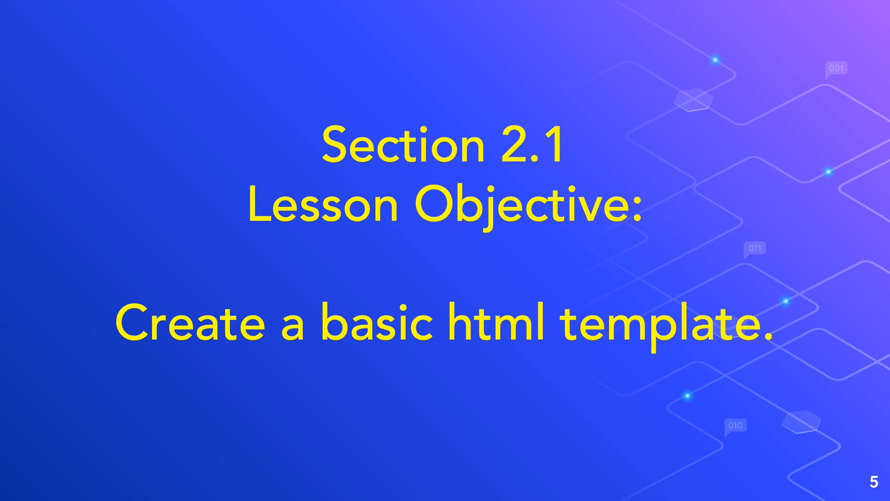
# - Open myfirstpage.html from htdocs/html/section_1 via File > Open
pyautogui.press('right')
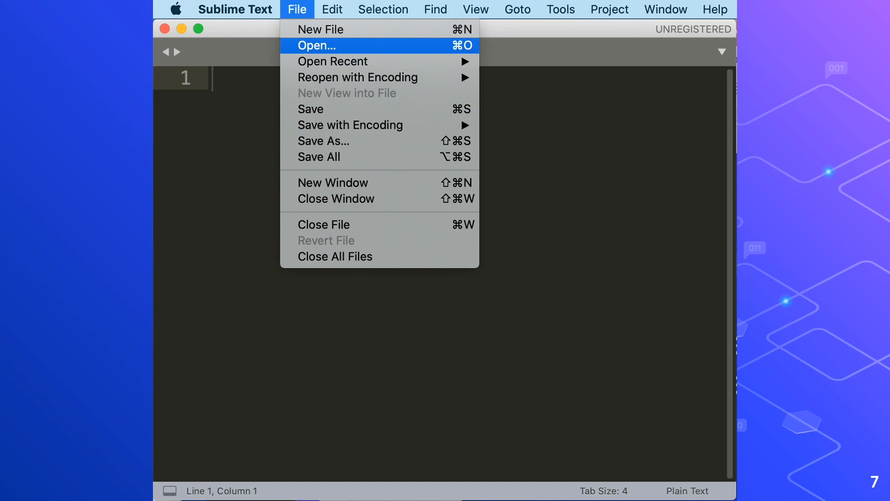
pyautogui.click(316, 45)
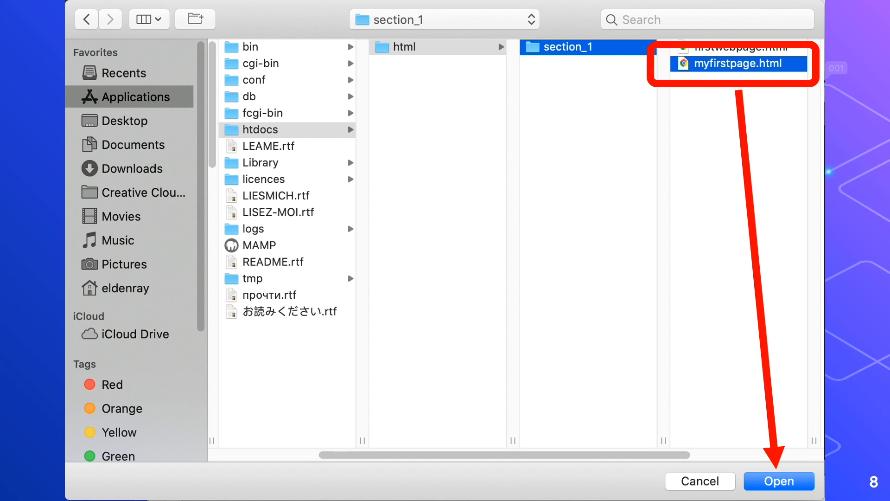
pyautogui.click(778, 481)
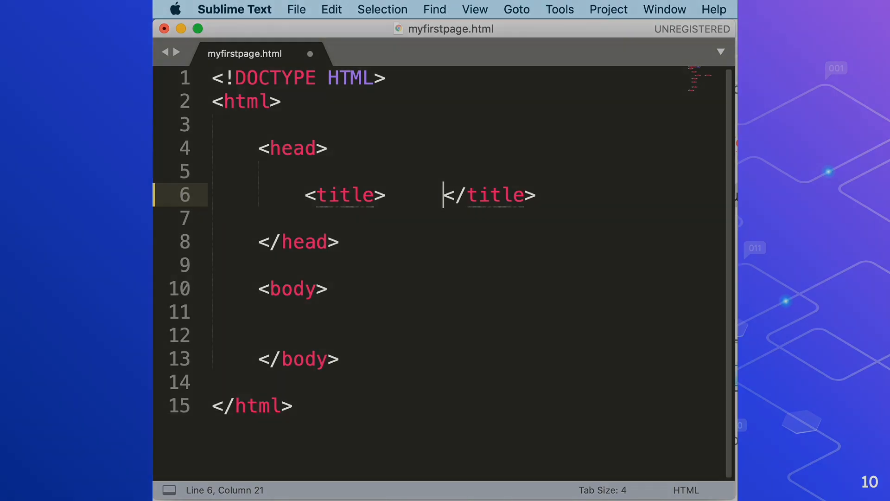
# - Bring up the Save As dialog for the HTML skeleton
pyautogui.click(296, 9)
pyautogui.write('template.txt')
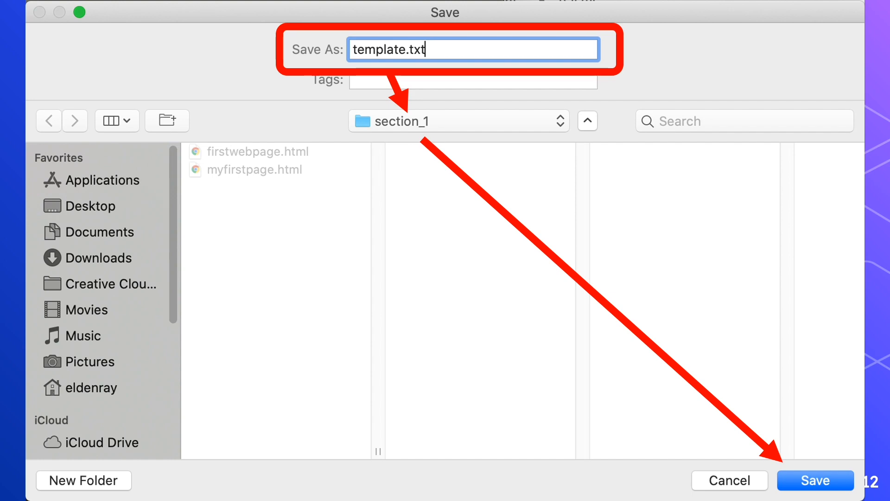
# - Confirm saving the skeleton as template.txt in section_1
pyautogui.click(814, 481)
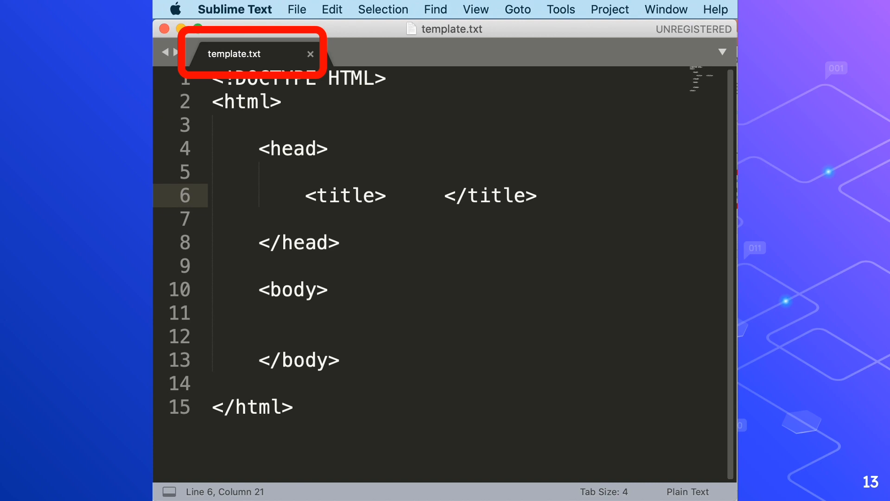
pyautogui.click(296, 9)
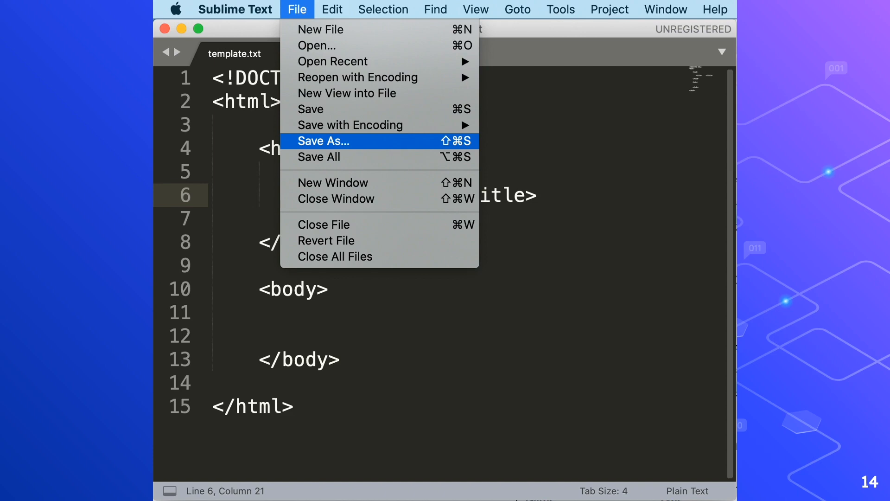
# - Save the skeleton a second time as newpage.html in section_1
pyautogui.click(322, 141)
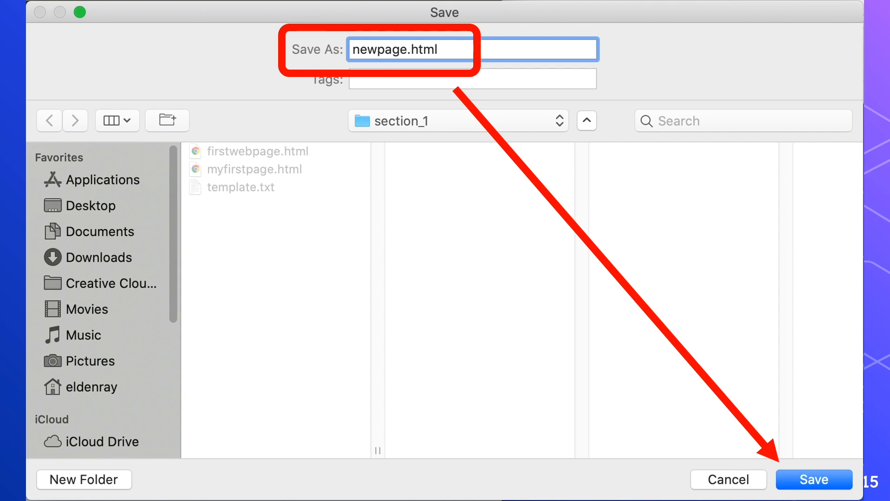
pyautogui.click(813, 479)
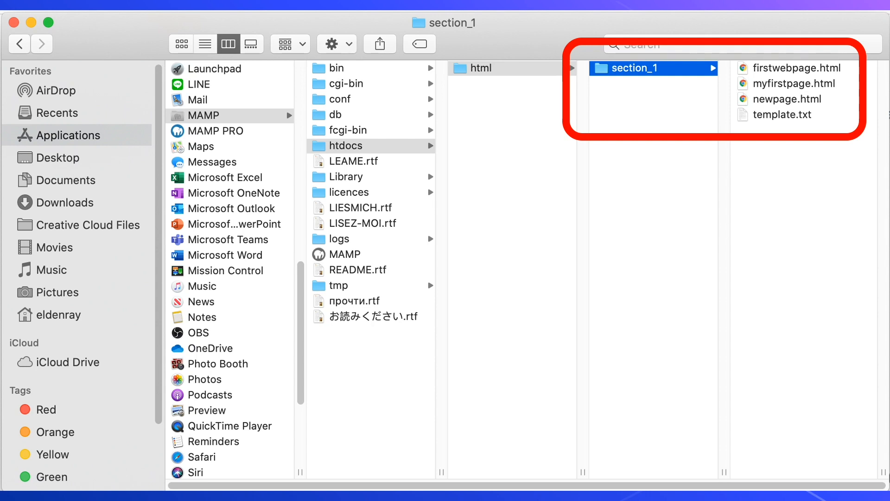
# - Open newpage.html with Sublime Text from its Finder context menu
pyautogui.rightClick(786, 98)
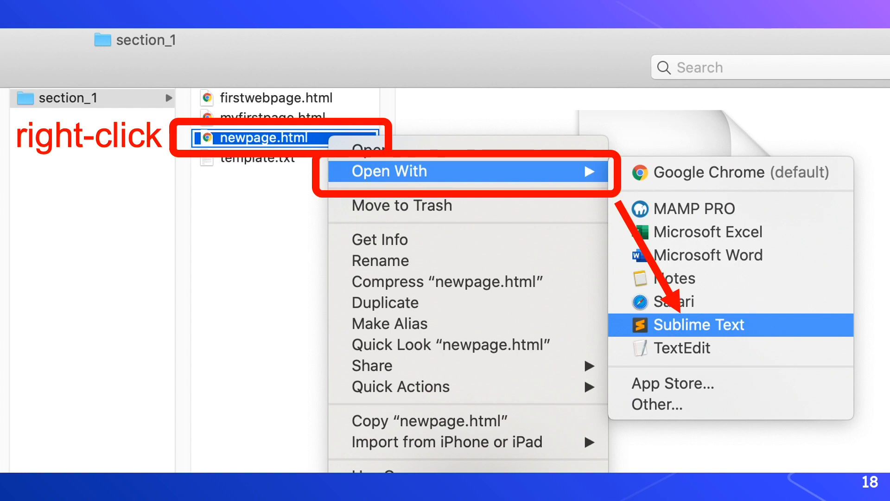
pyautogui.click(698, 325)
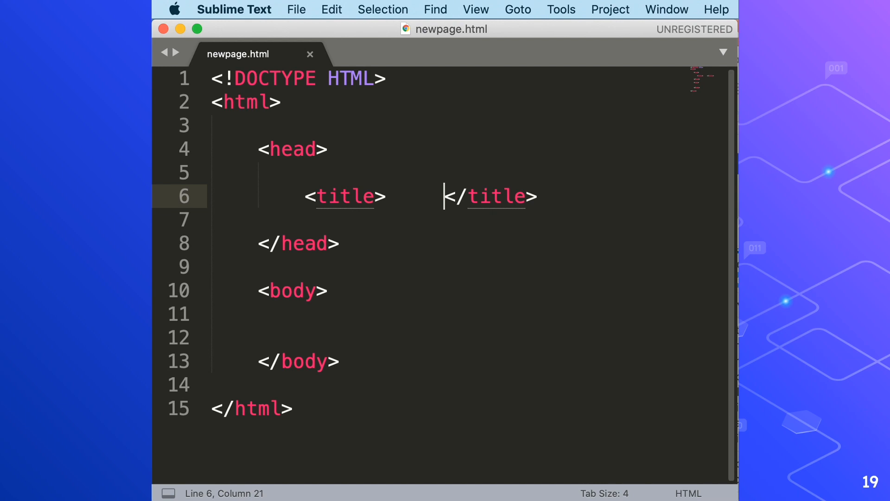